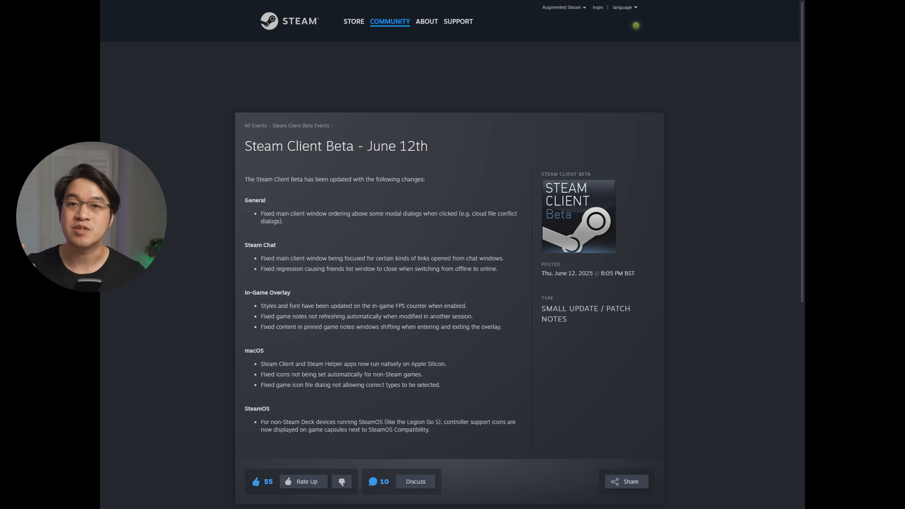
Launch Steam from the Dock, browse down the Store home page, and go to the account's profile.
scroll(down, 3)
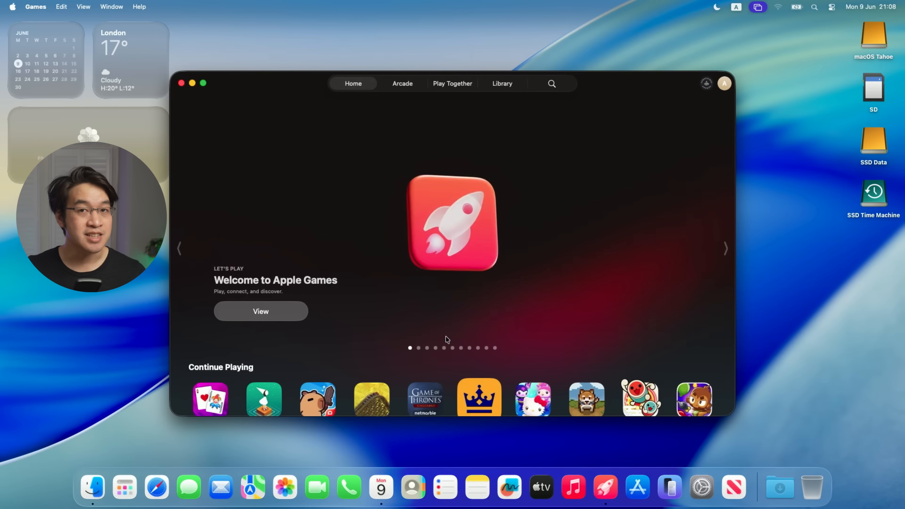
mouse_move(226, 78)
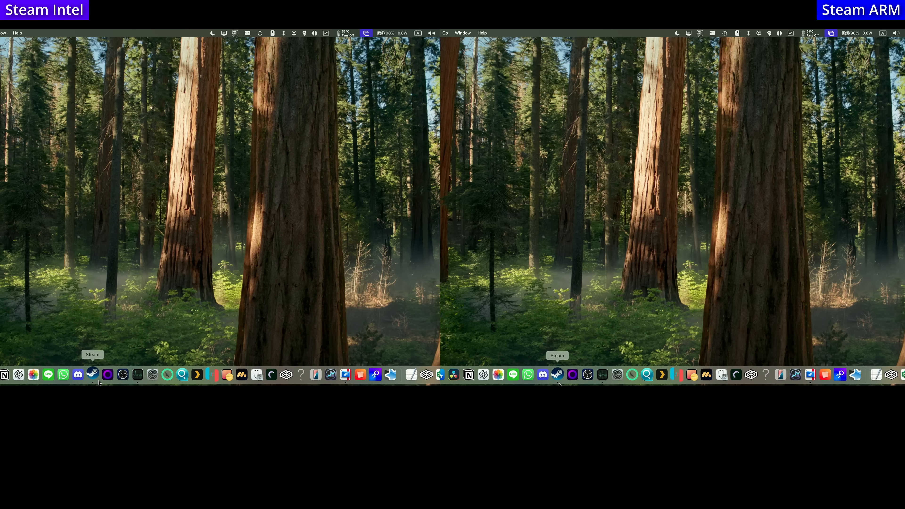
click(92, 375)
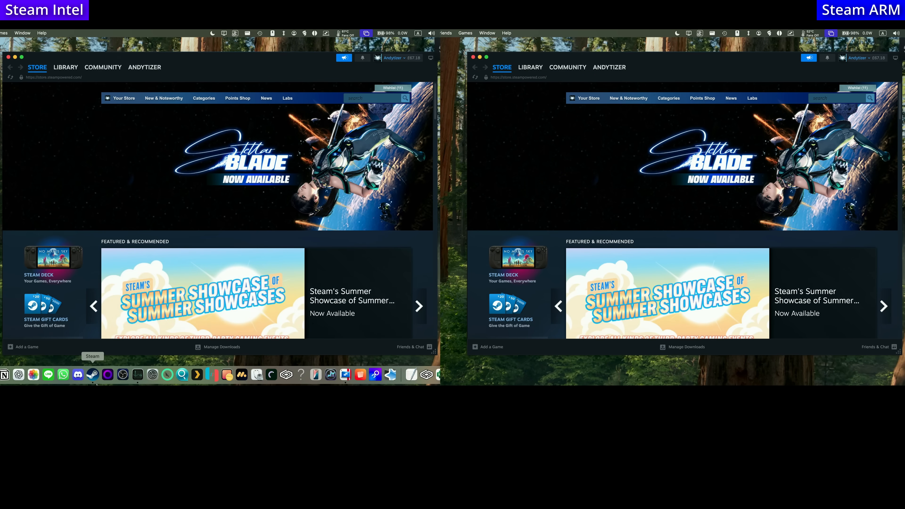
scroll(down, 3)
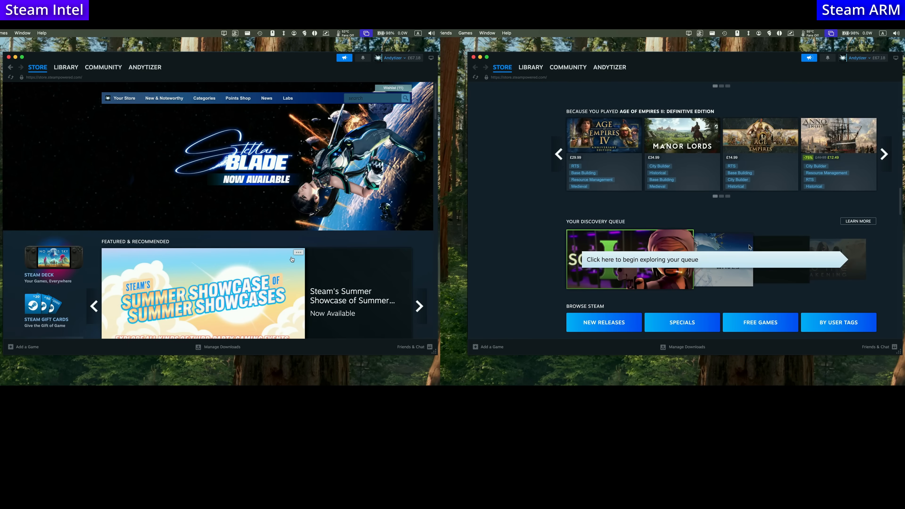
scroll(down, 3)
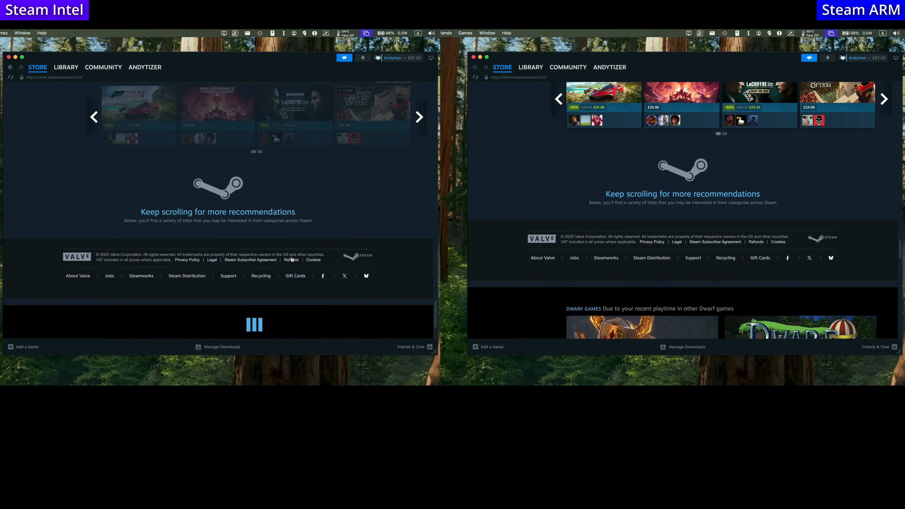
click(567, 67)
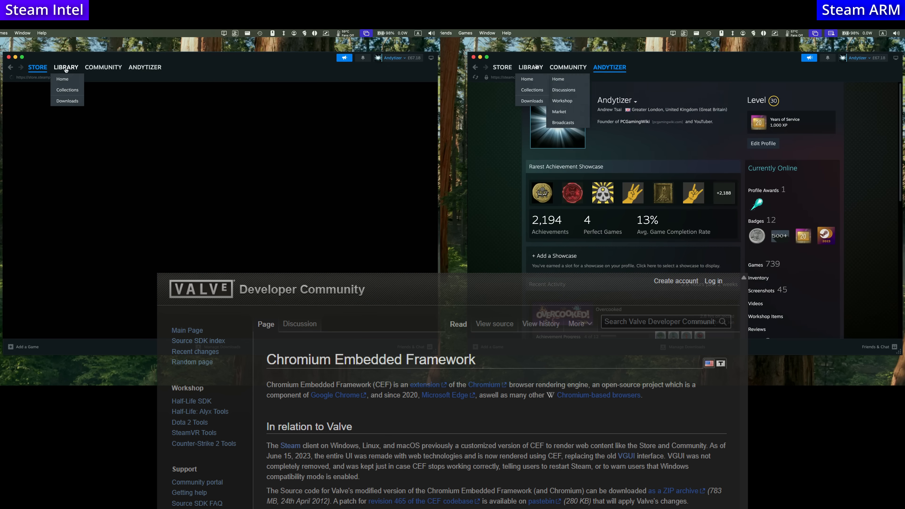
Search the store for 'baldur', view Baldur's Gate 3's page past the age check, then return to the profile.
click(103, 67)
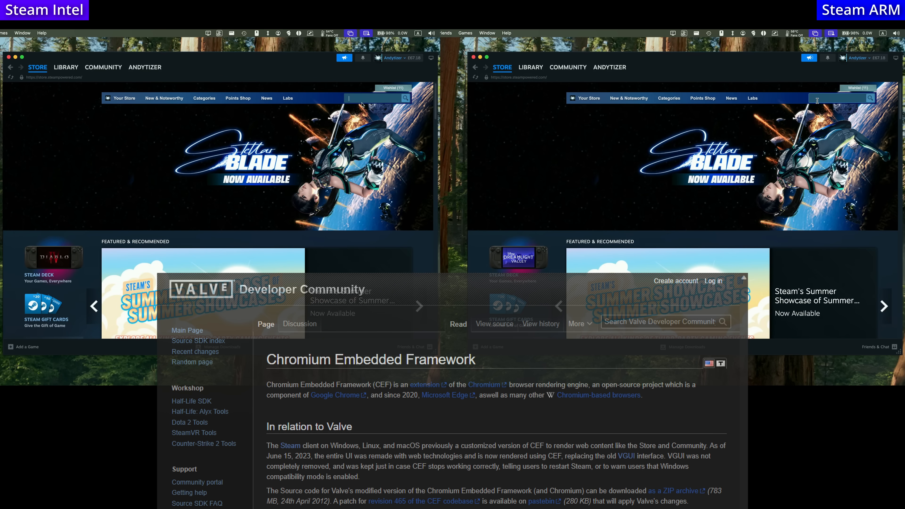
text(baldurs)
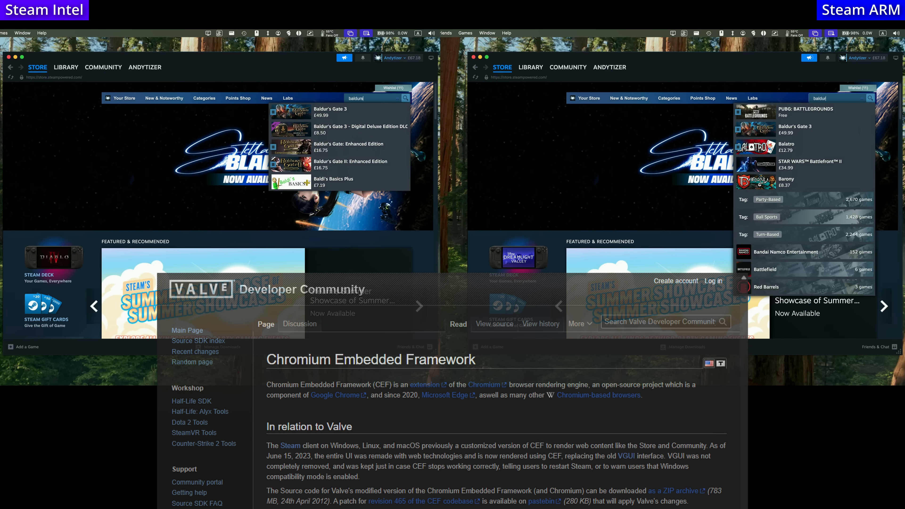
click(330, 111)
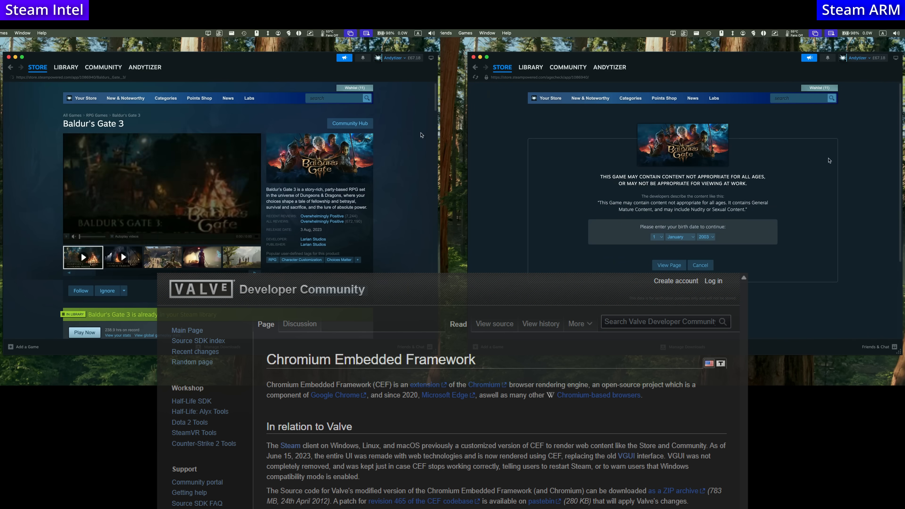
click(668, 265)
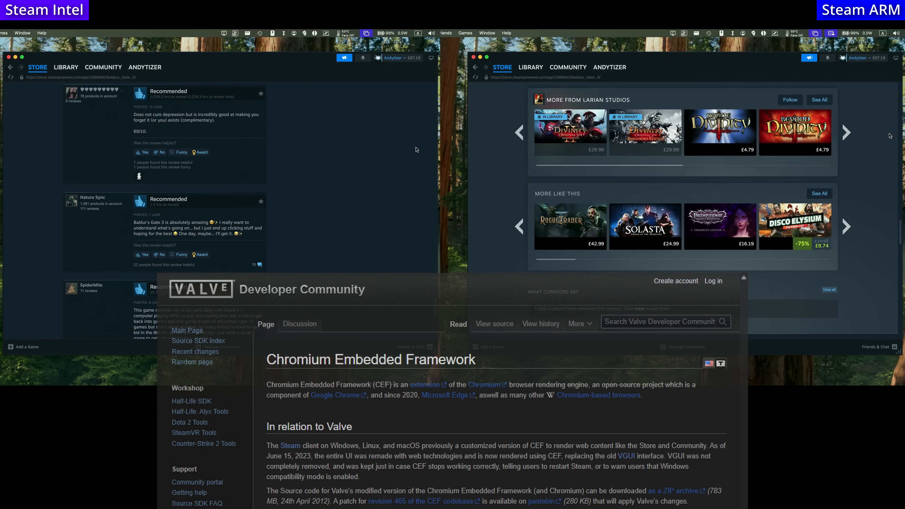
click(204, 54)
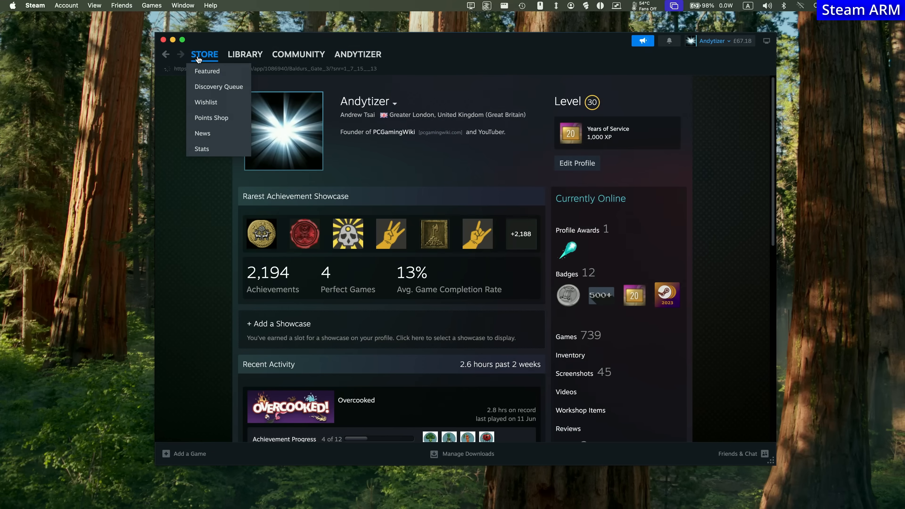
Read down the Stellar Blade store page to About This Game, then switch to the library.
click(298, 54)
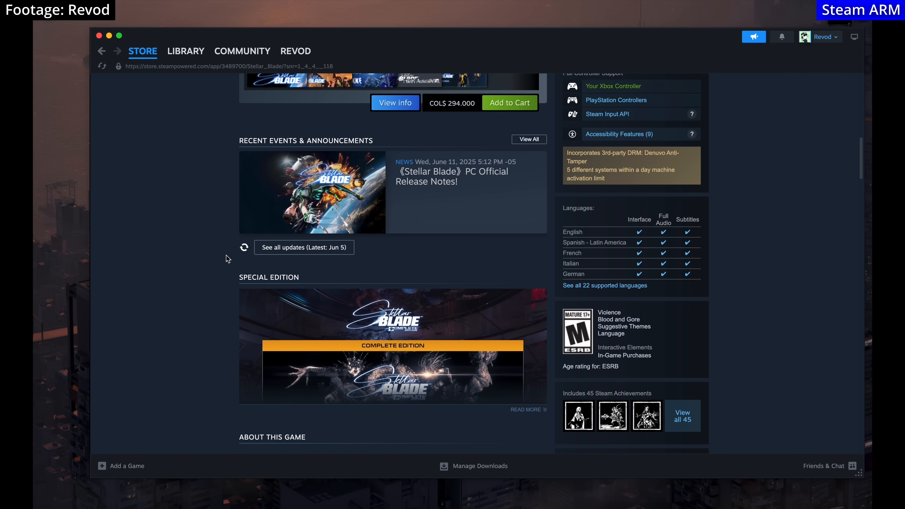
scroll(down, 3)
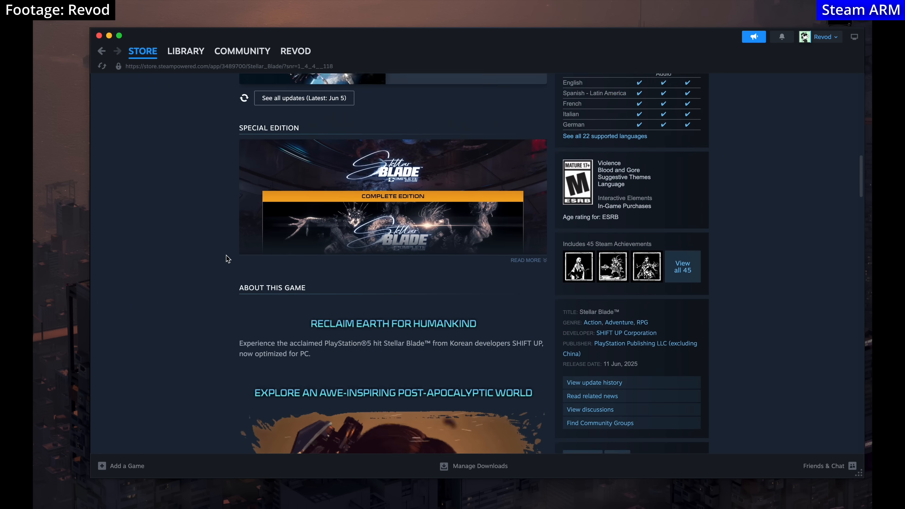
click(186, 51)
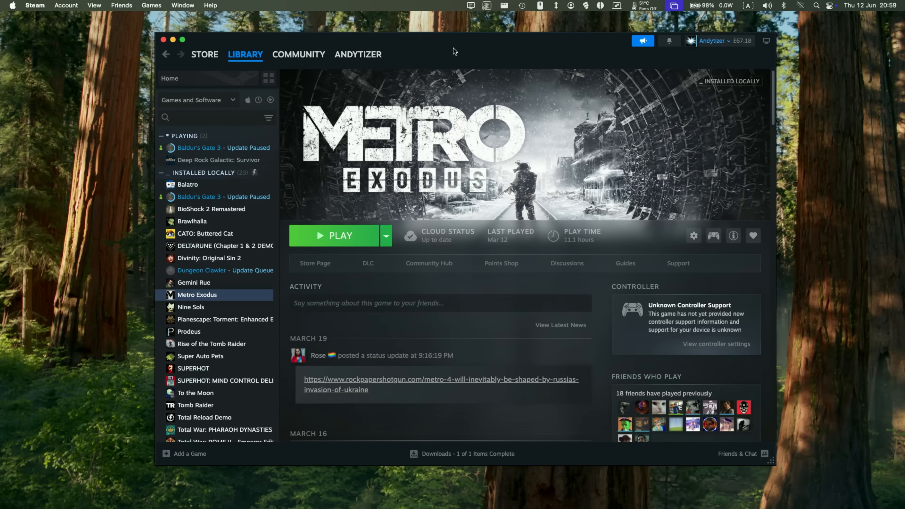
mouse_move(205, 3)
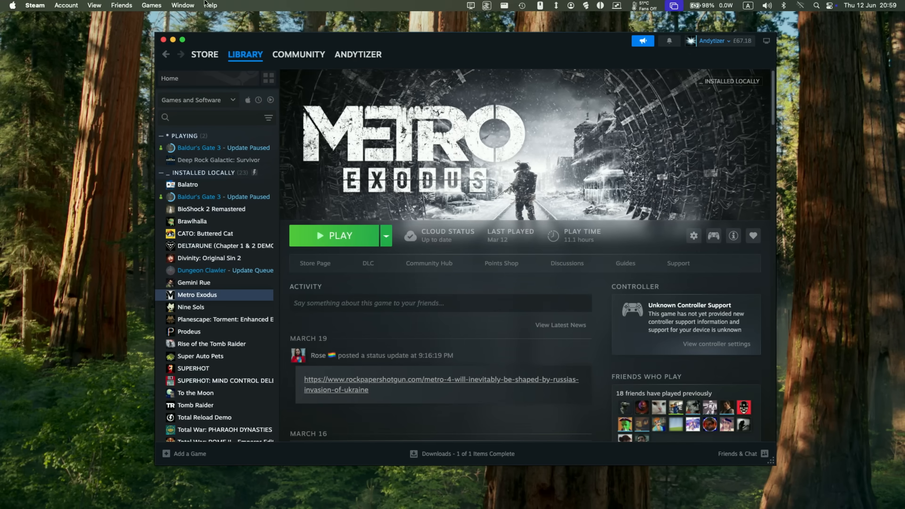
In Settings > Interface, set Client Beta Participation to Steam Beta Update.
click(34, 5)
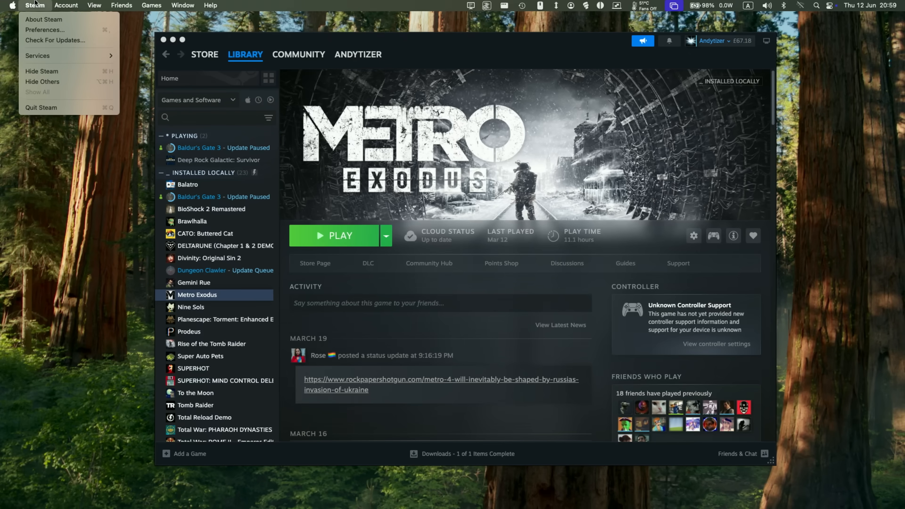
click(45, 29)
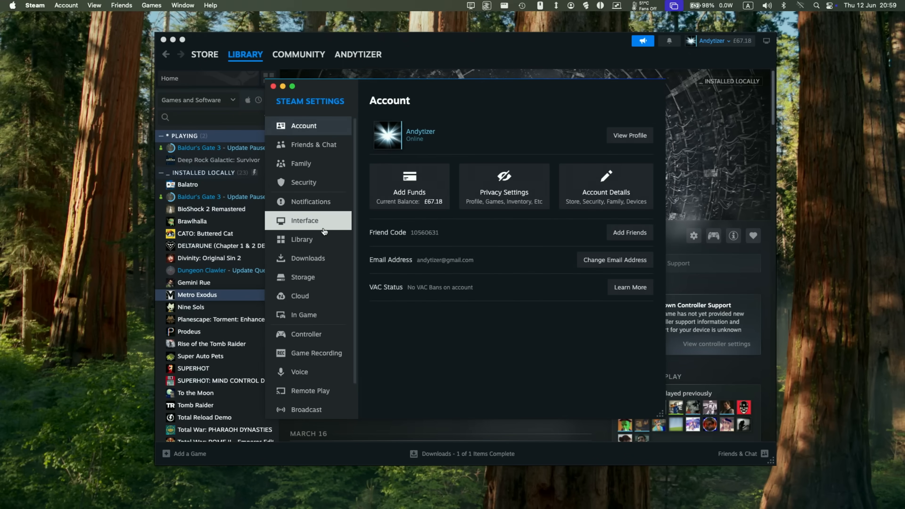
click(305, 221)
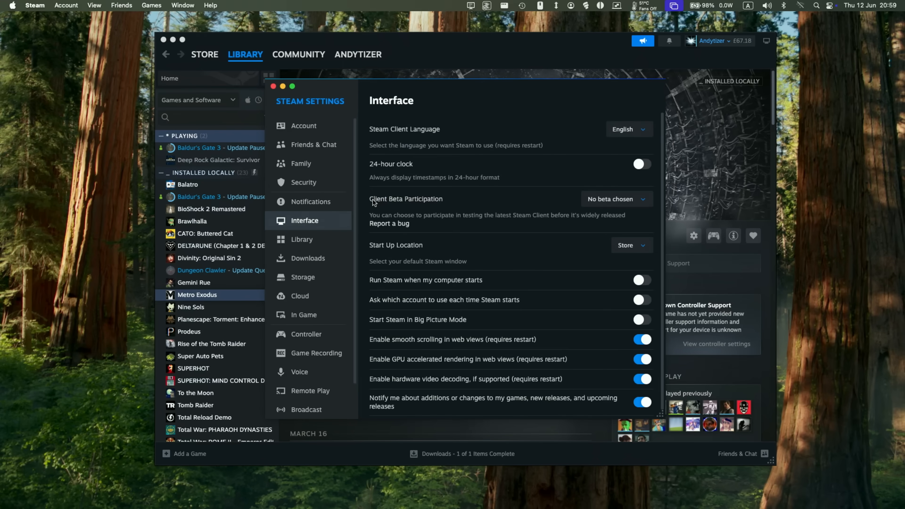
mouse_move(425, 201)
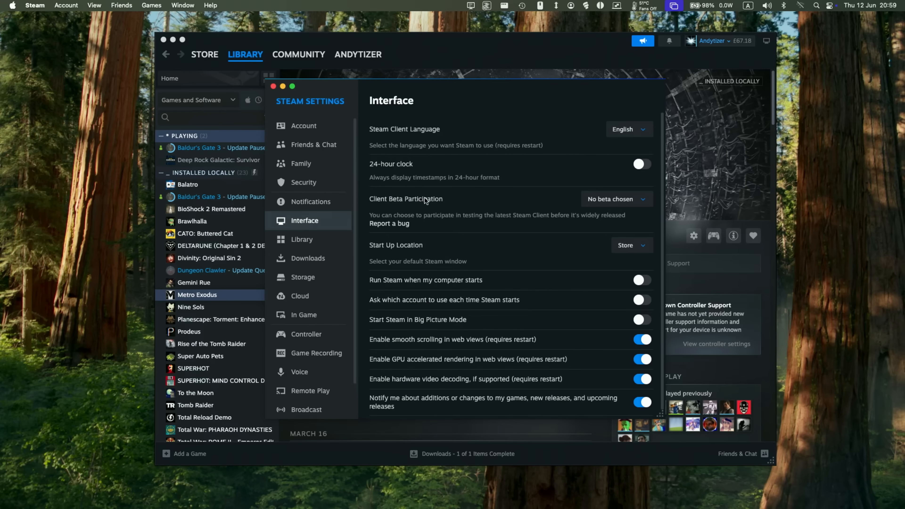
click(615, 198)
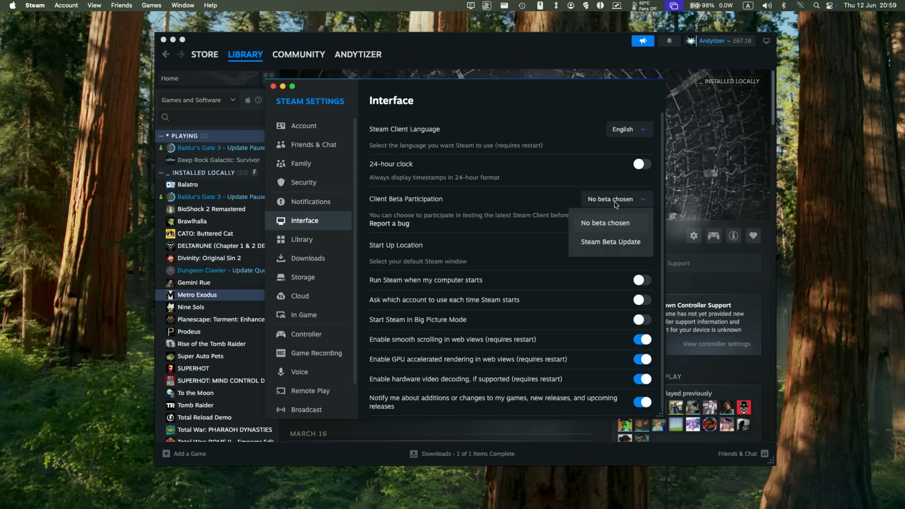
mouse_move(599, 247)
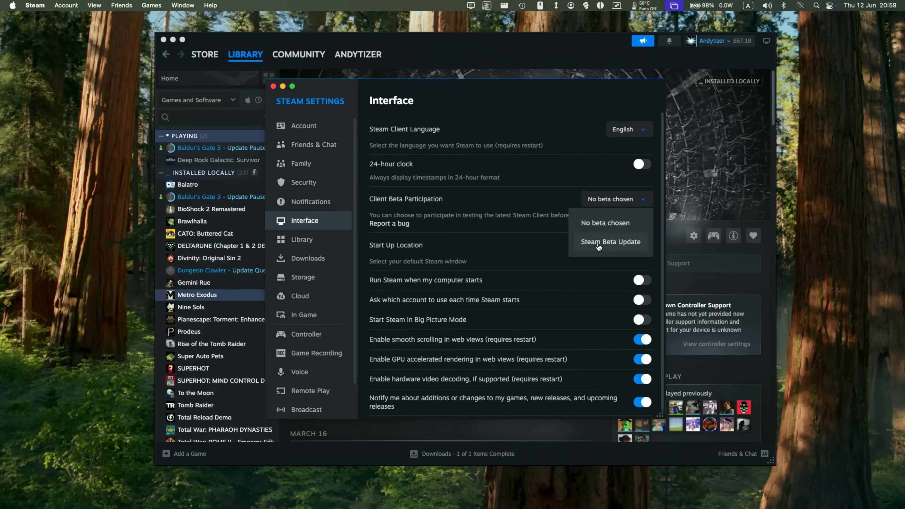
click(611, 242)
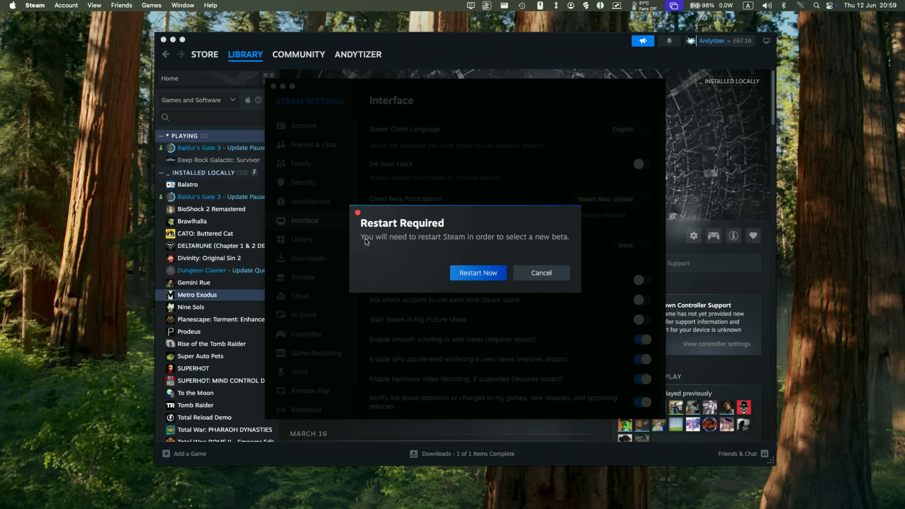
mouse_move(478, 273)
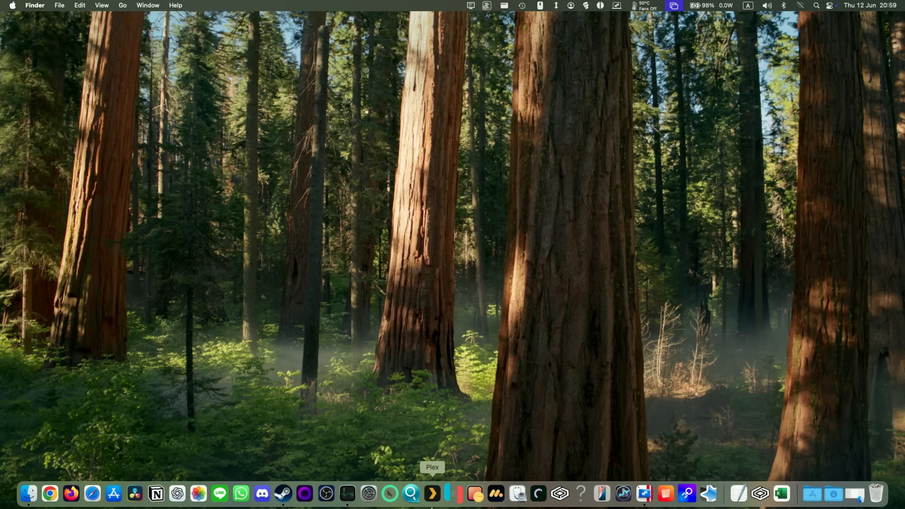
Relaunch Steam from the Dock after the beta restart so the store shows again.
click(283, 494)
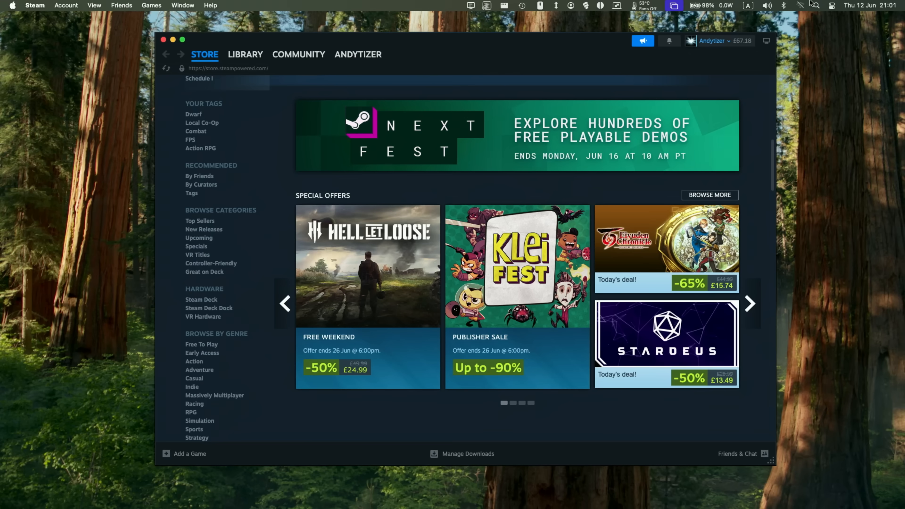
mouse_move(819, 10)
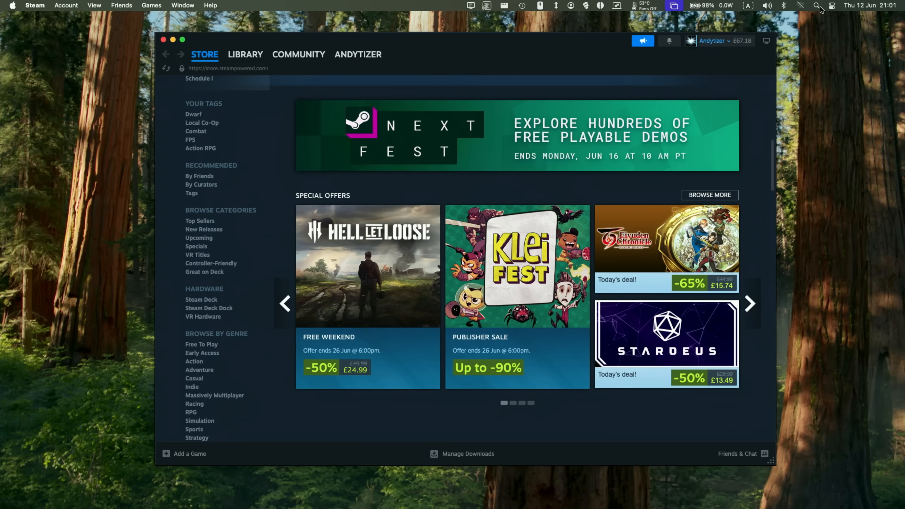
Launch Activity Monitor, filter processes by 'steam', and select the main Steam process showing Kind Apple.
click(816, 5)
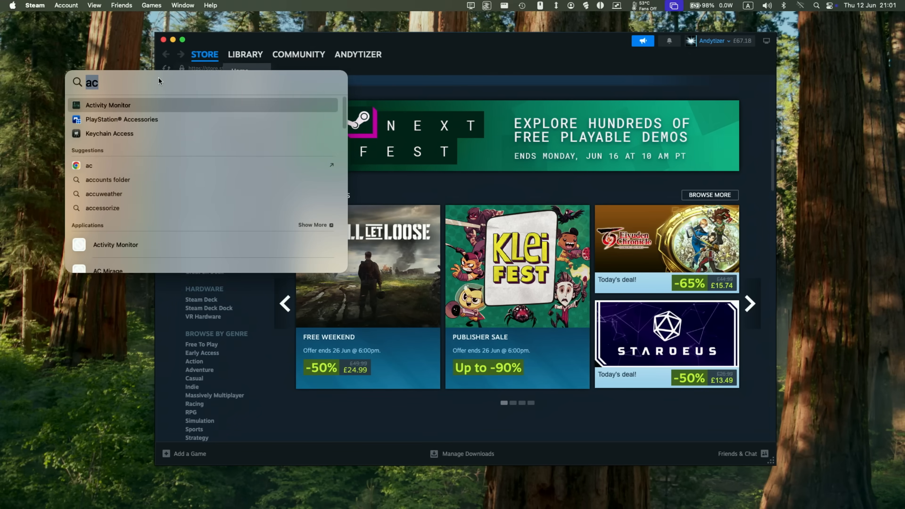
click(107, 105)
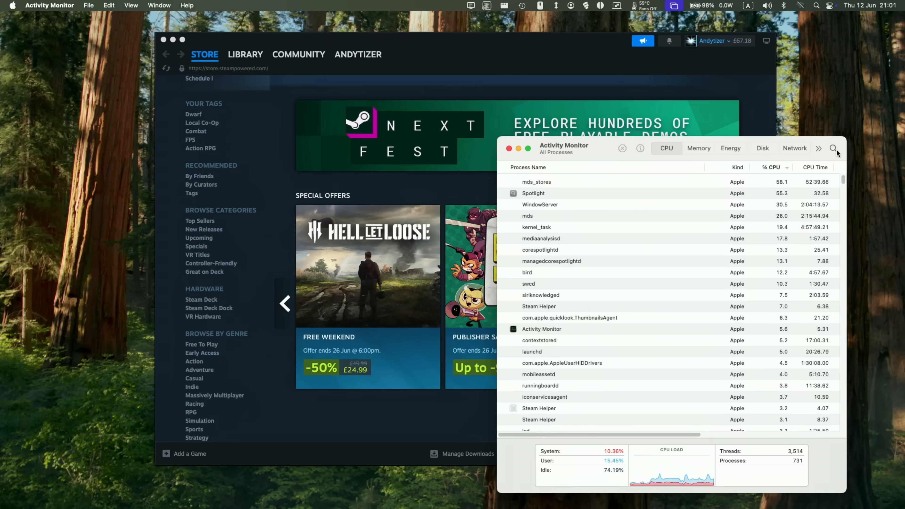
text(steam)
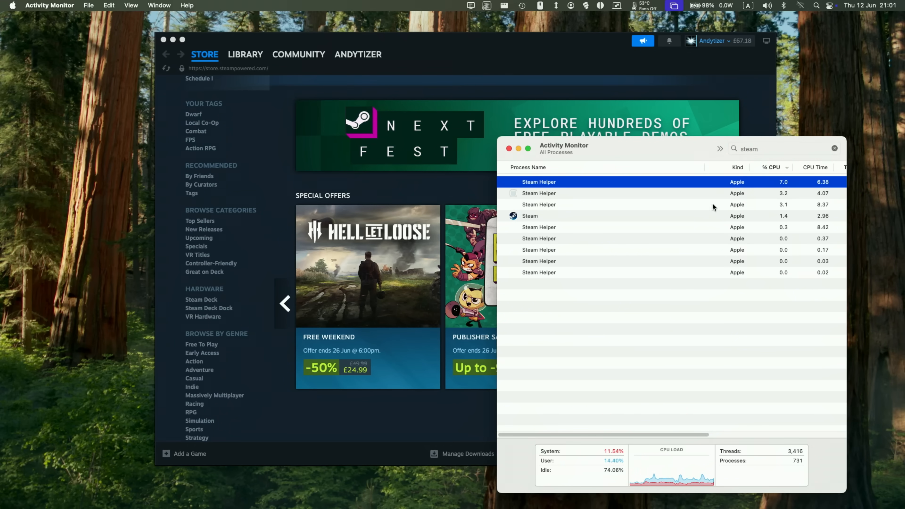
click(529, 215)
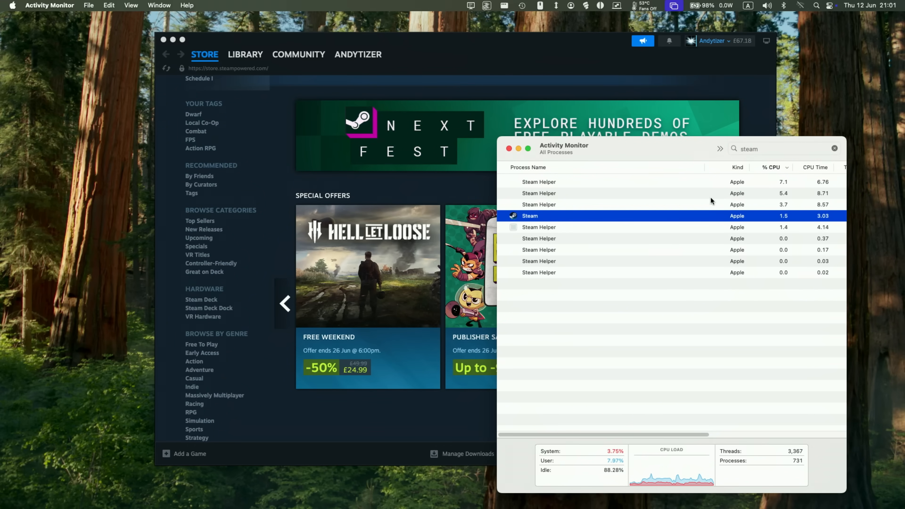